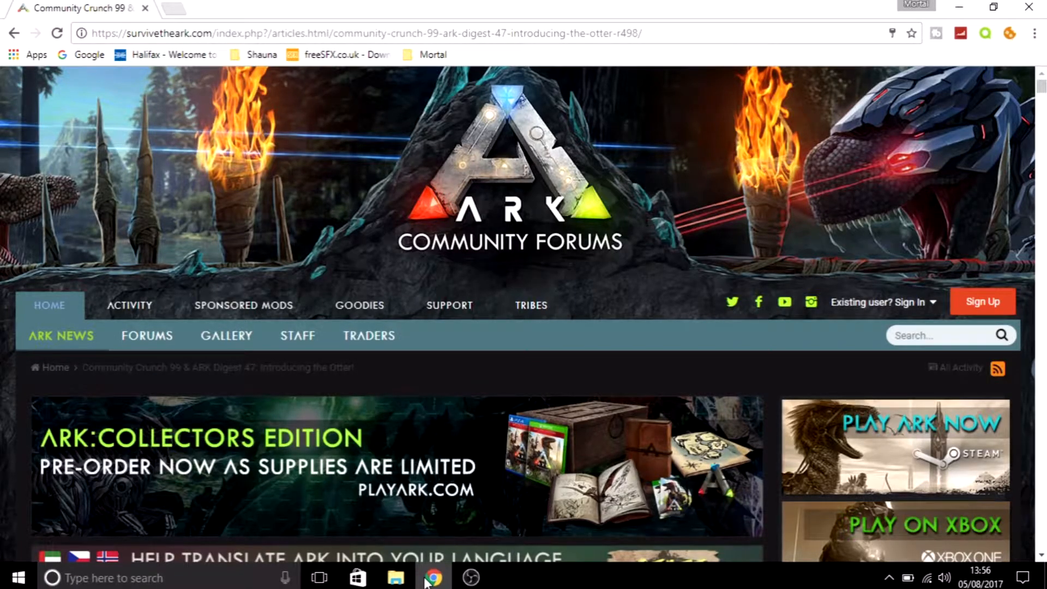
scroll(down, 3)
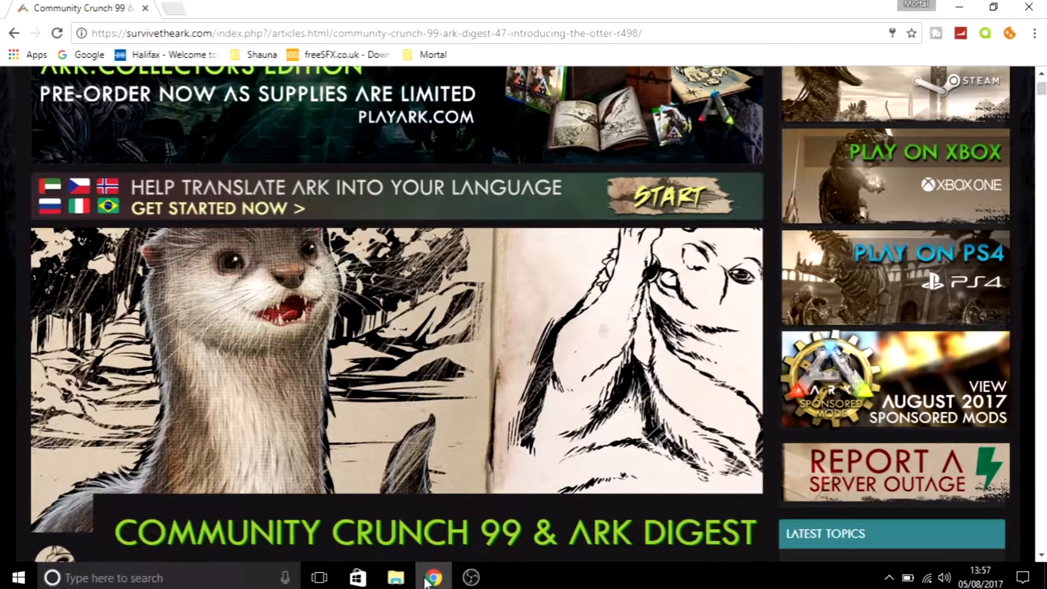
scroll(down, 3)
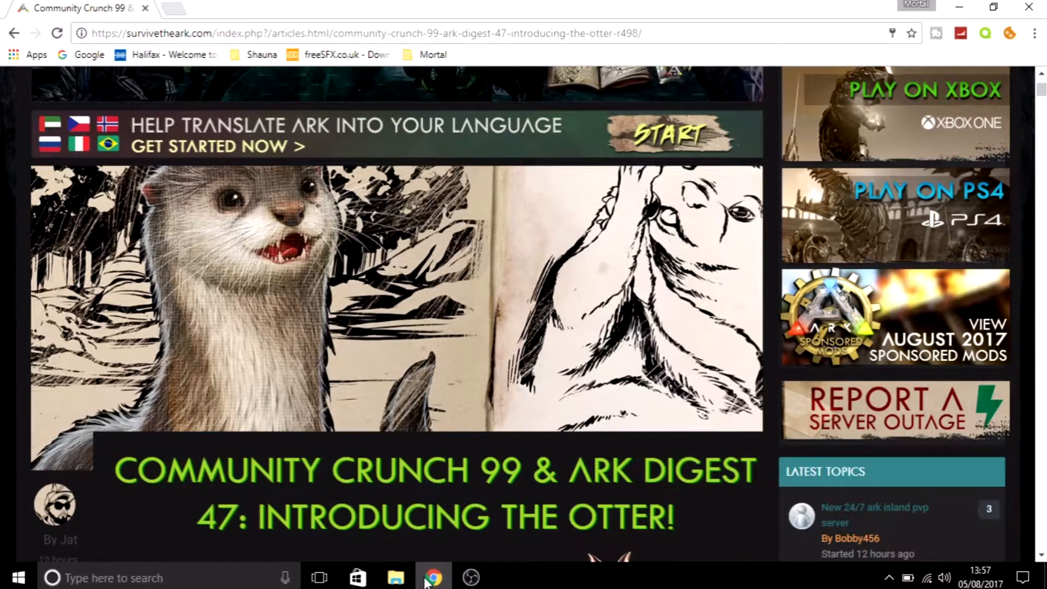
scroll(down, 3)
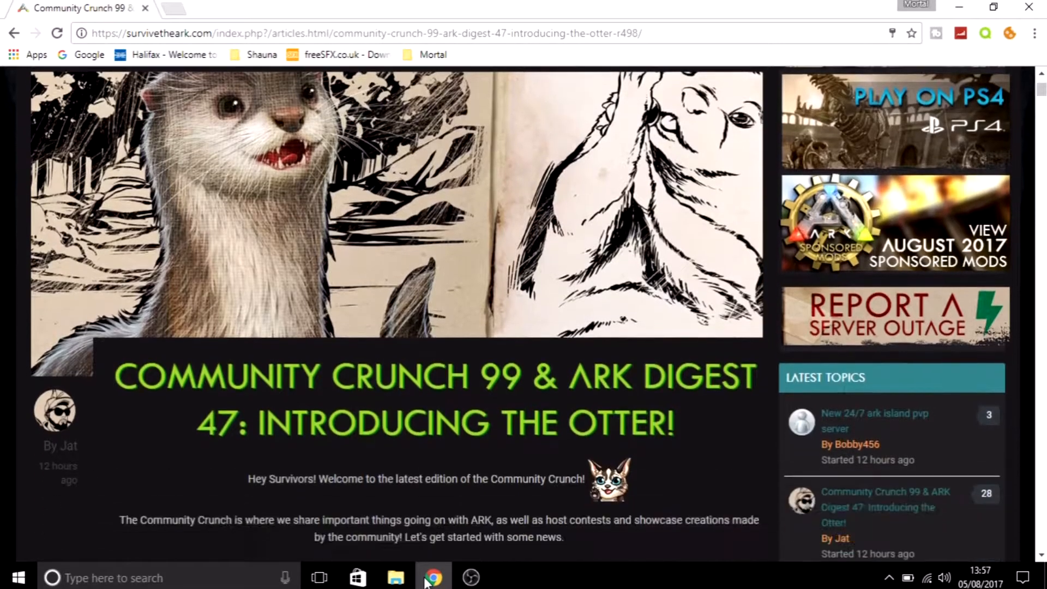
scroll(down, 3)
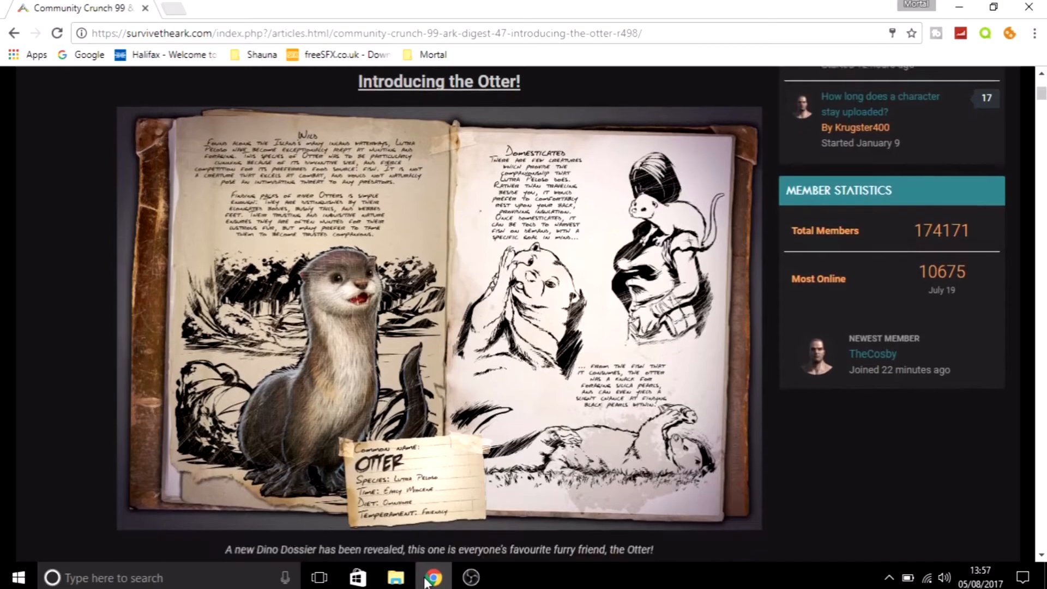
scroll(down, 3)
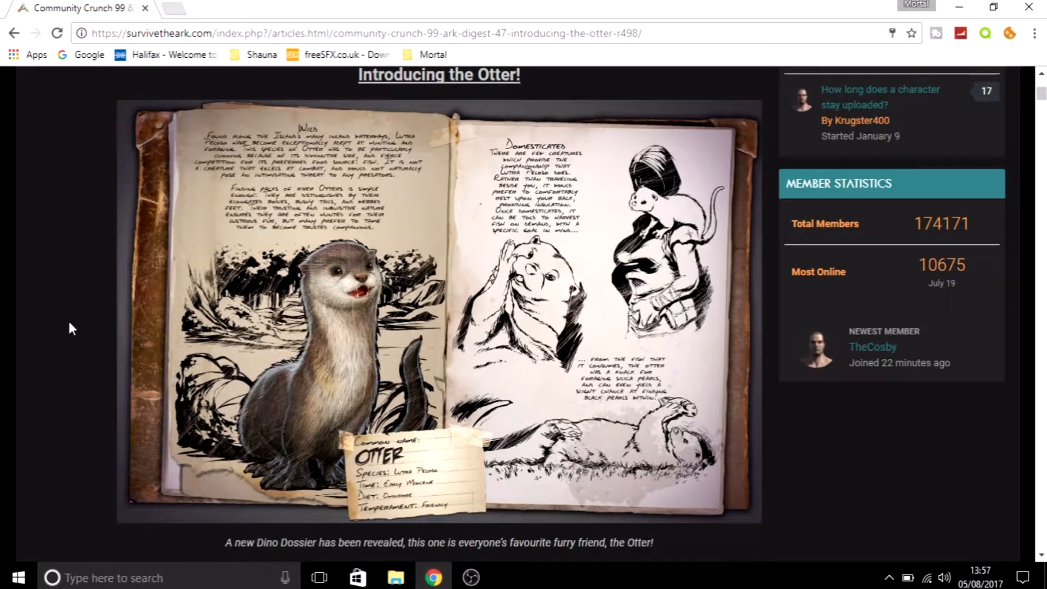
scroll(down, 3)
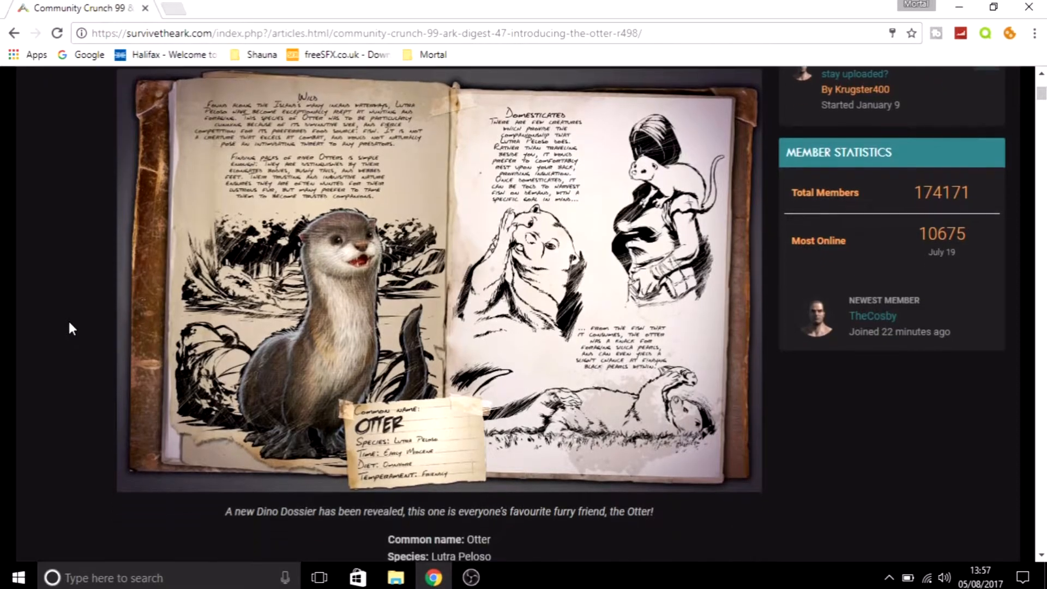
scroll(down, 3)
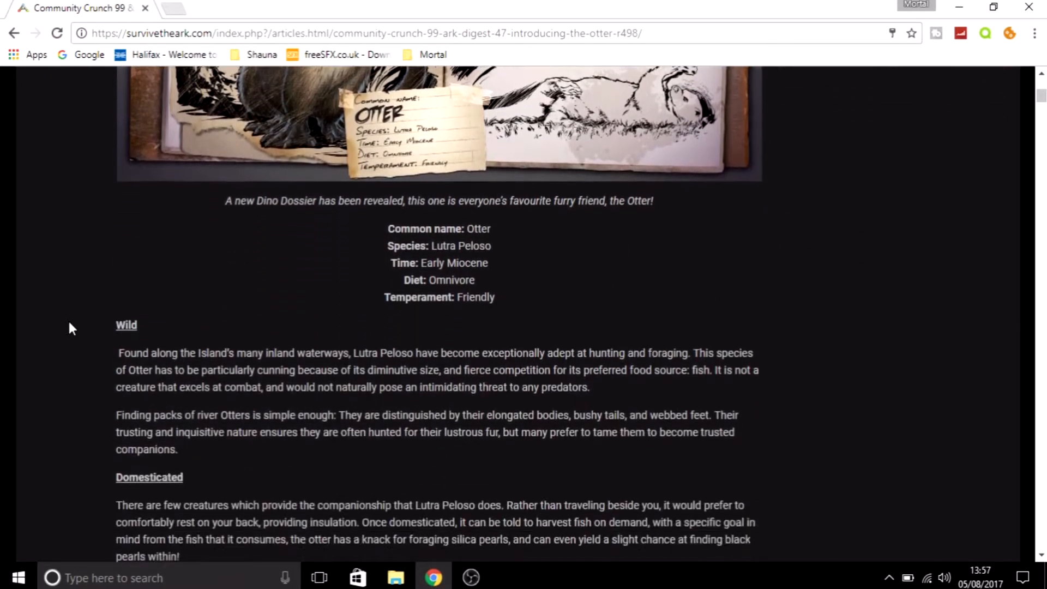
scroll(down, 3)
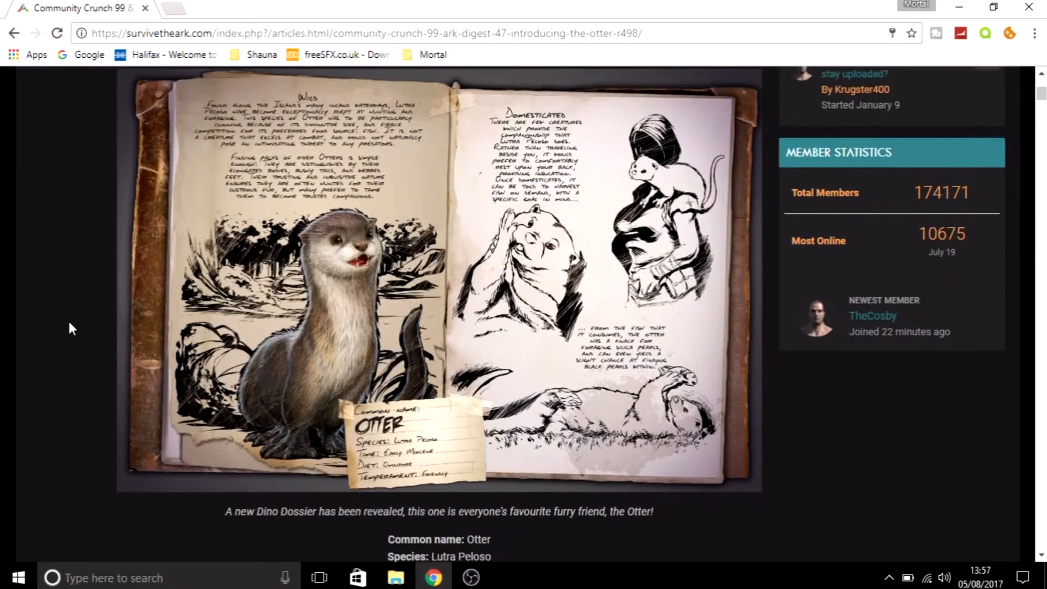
scroll(down, 3)
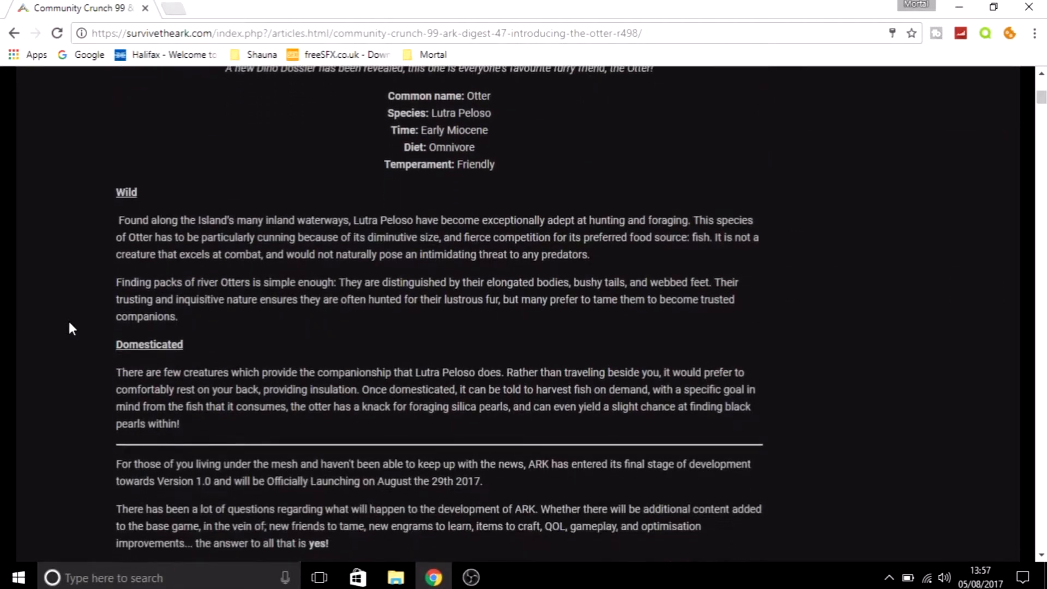
scroll(down, 3)
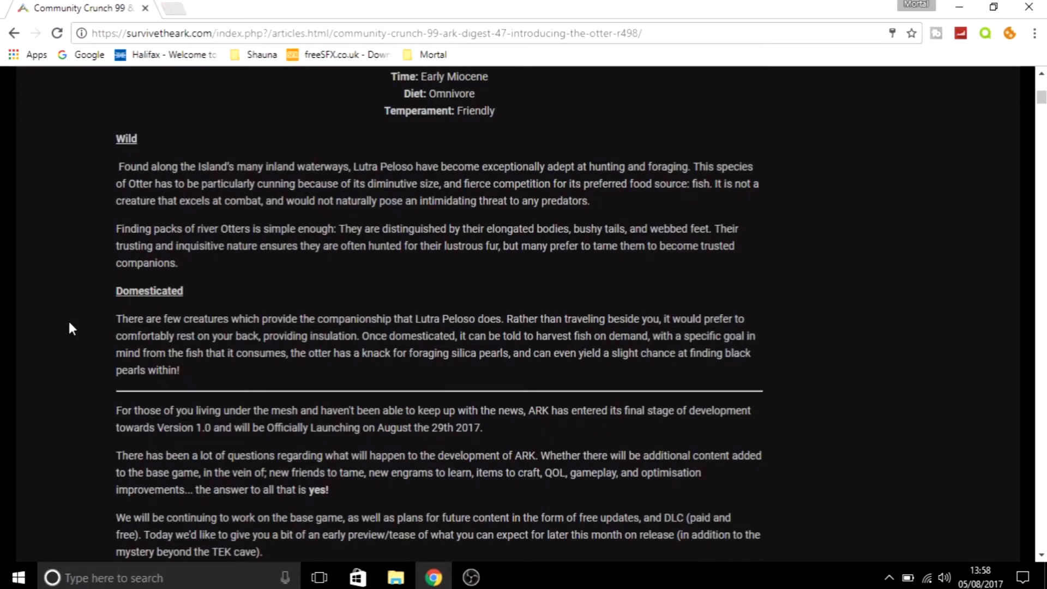
scroll(up, 3)
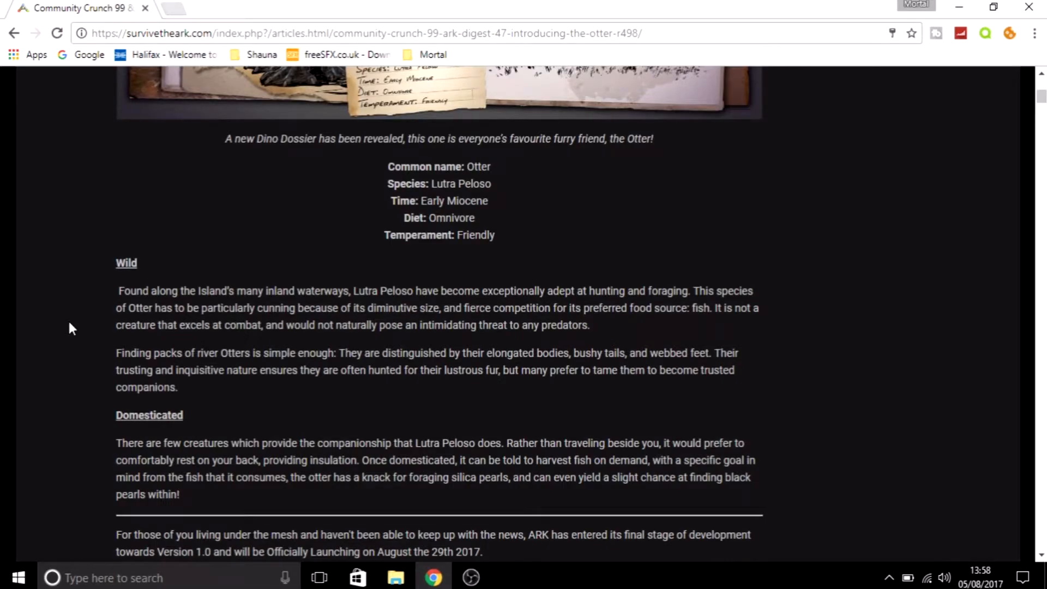
mouse_move(52, 419)
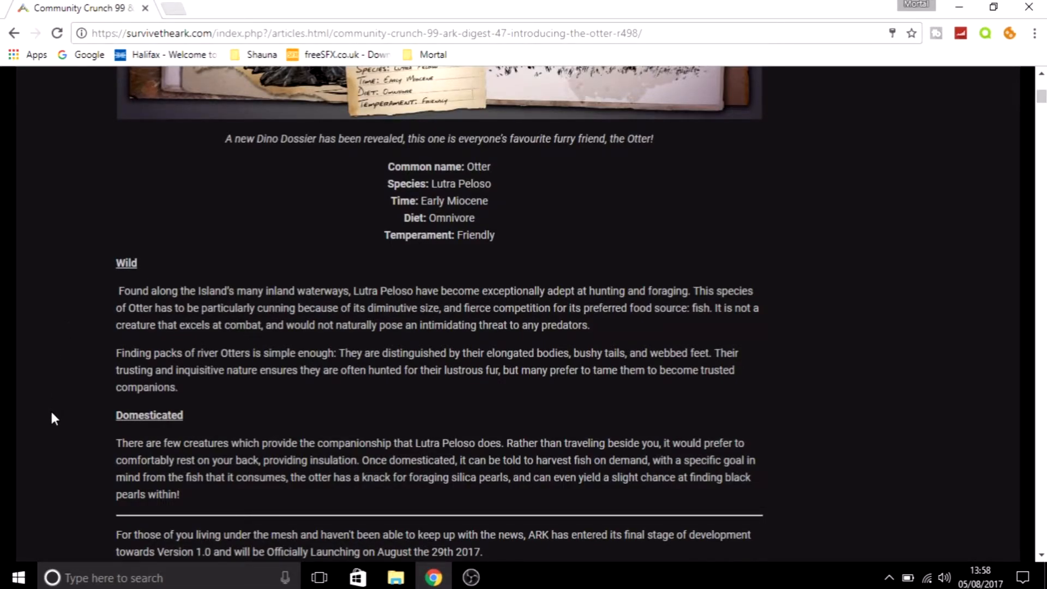
mouse_move(70, 469)
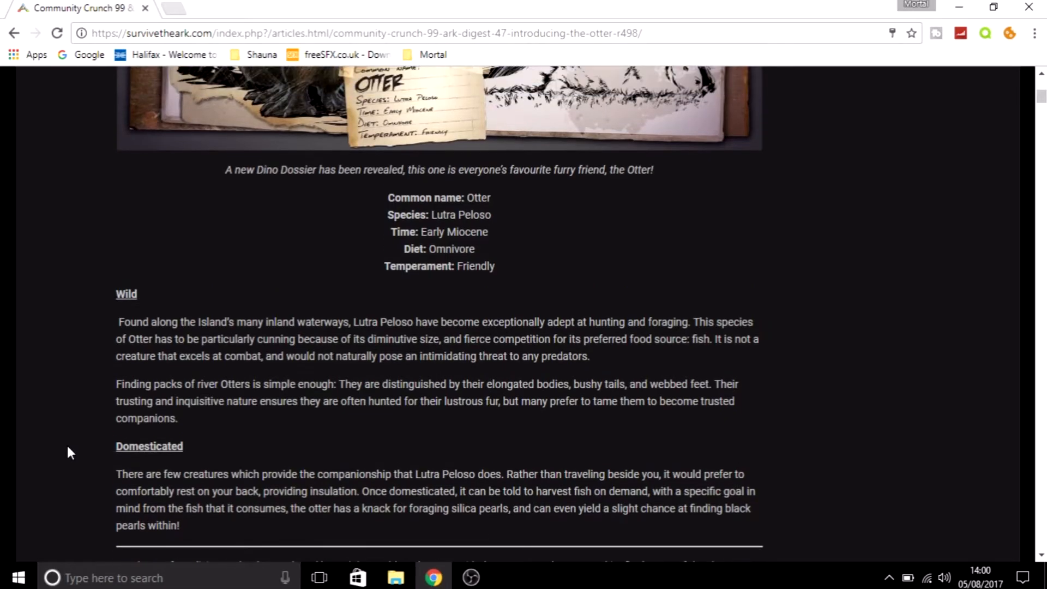
scroll(up, 3)
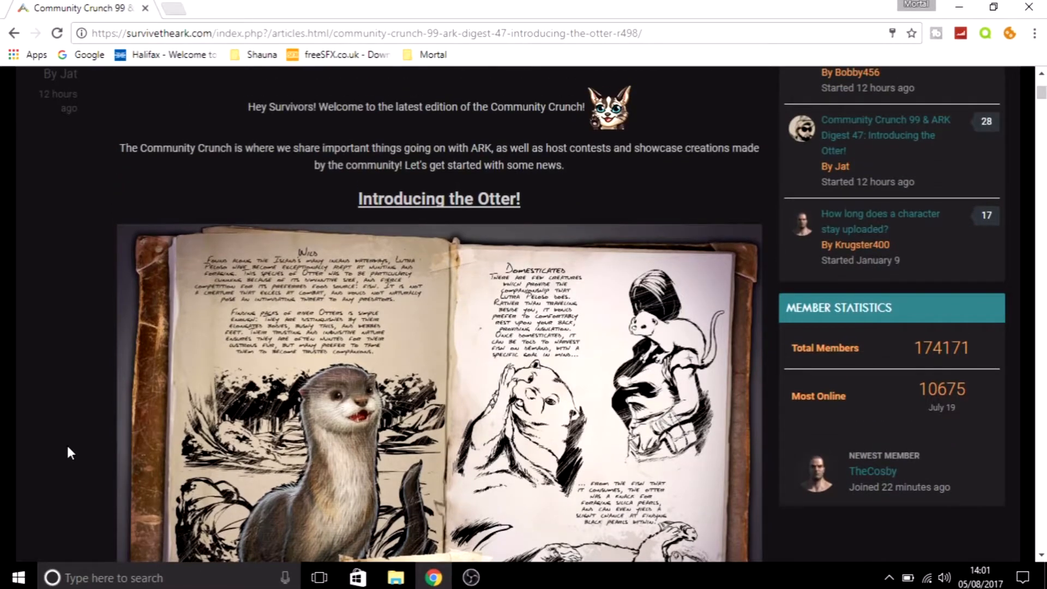
scroll(down, 3)
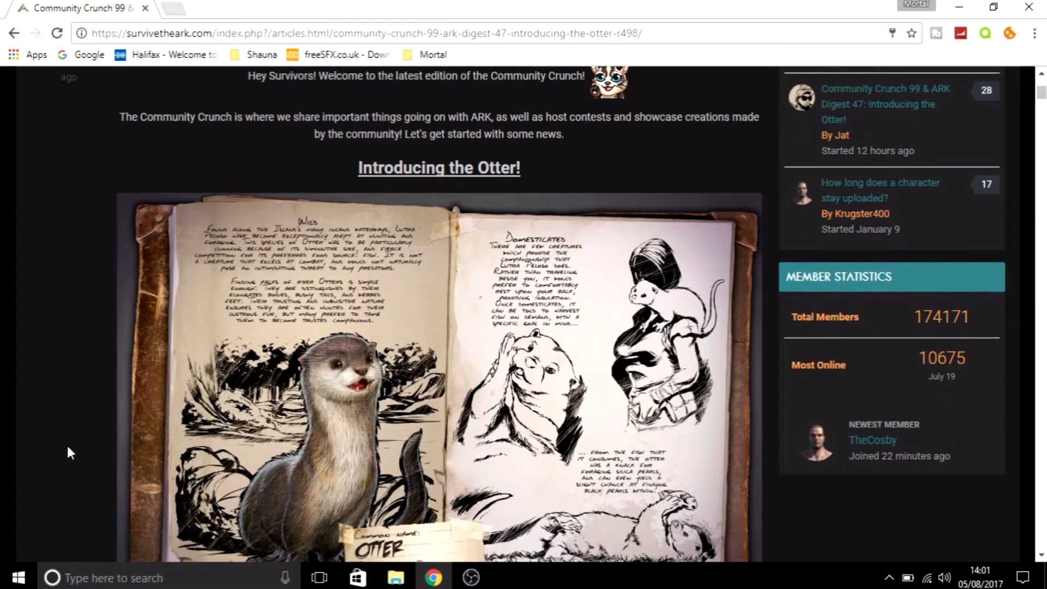
scroll(down, 3)
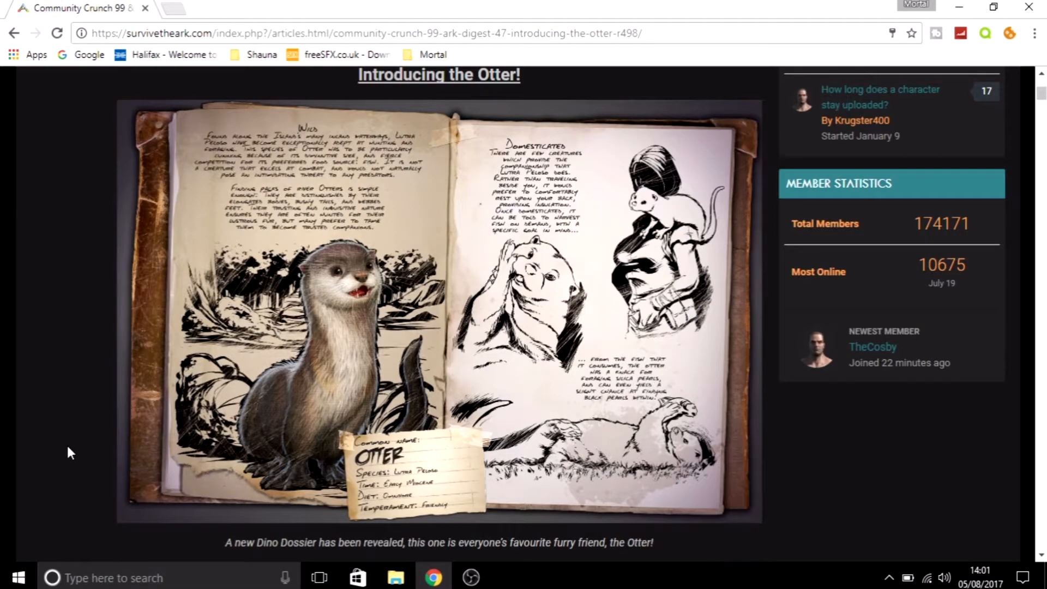
scroll(down, 3)
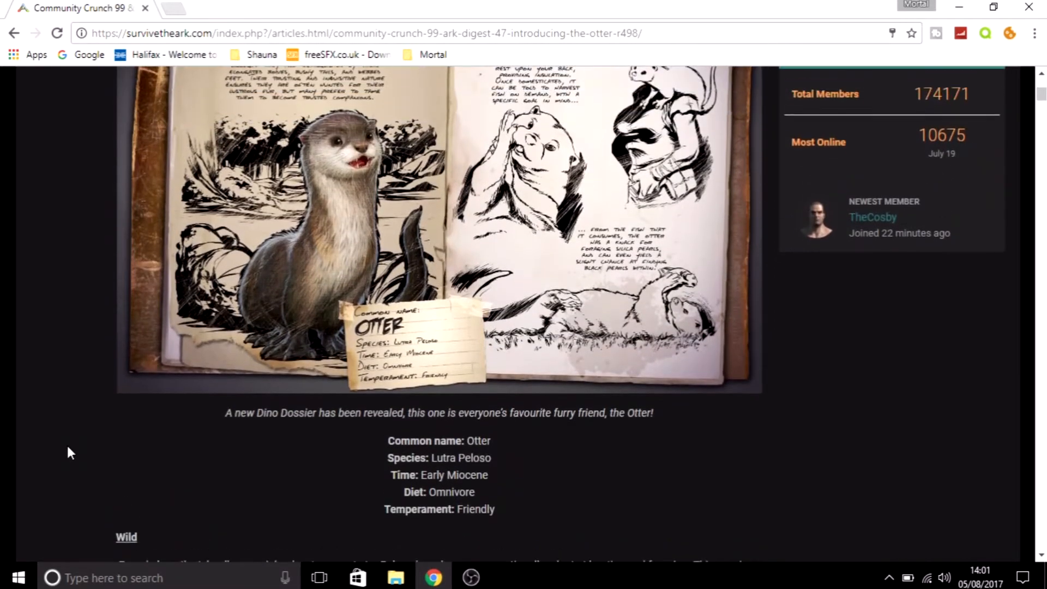
scroll(down, 3)
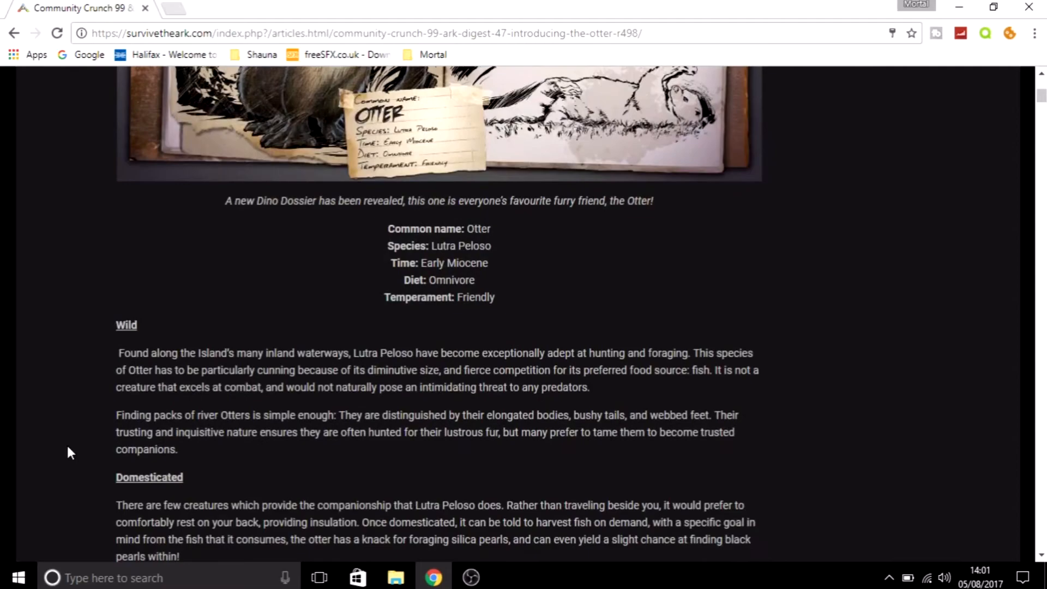
scroll(down, 3)
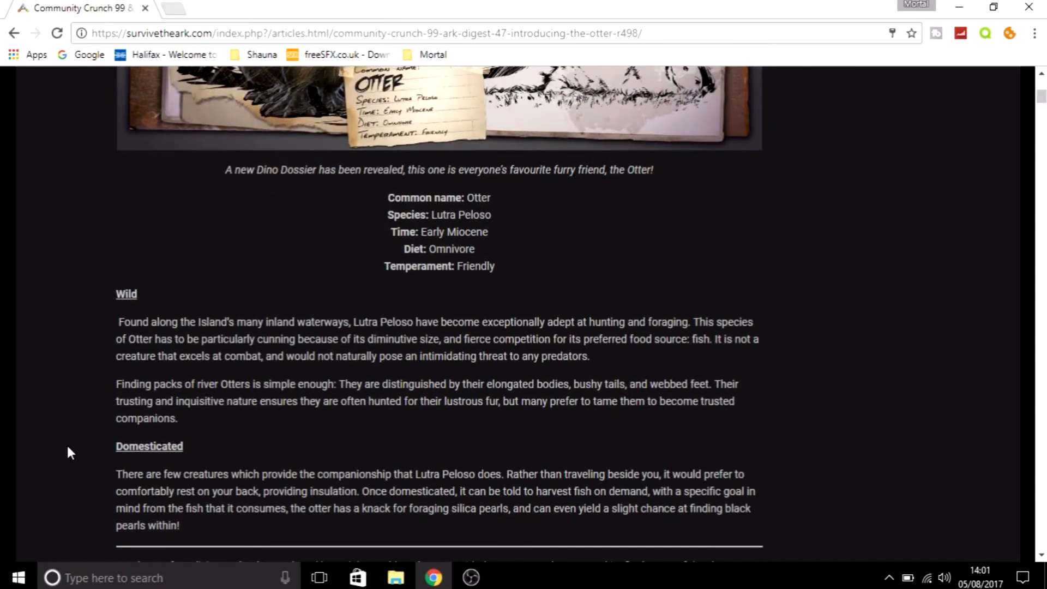
scroll(up, 3)
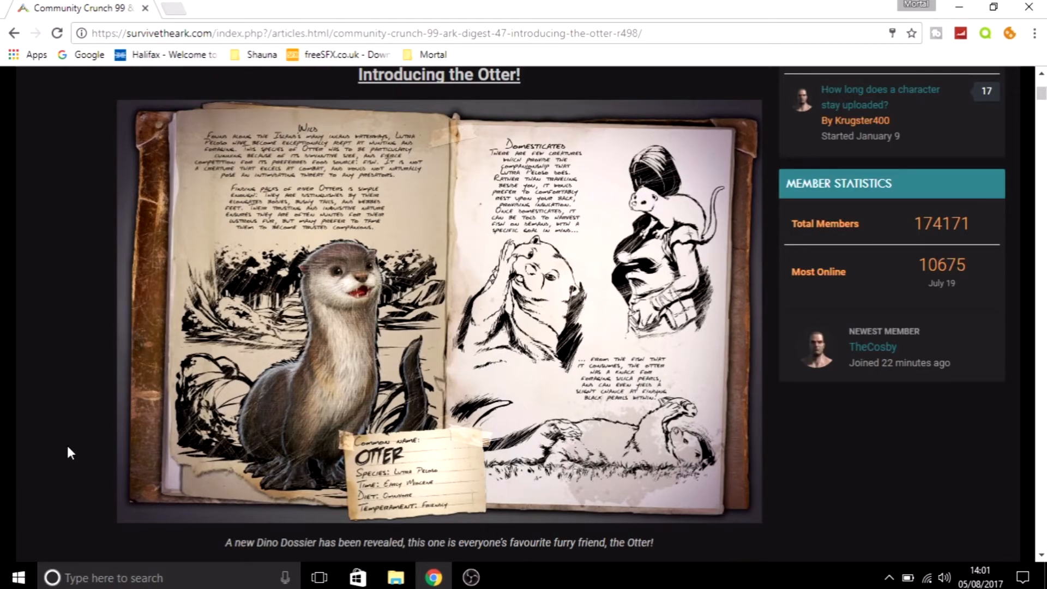
scroll(down, 3)
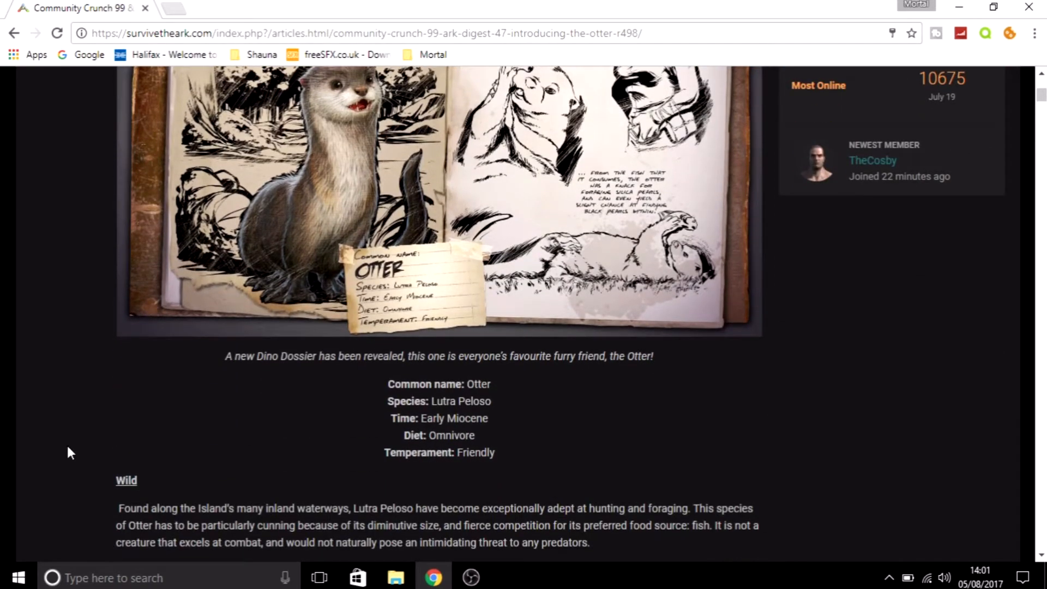
scroll(up, 3)
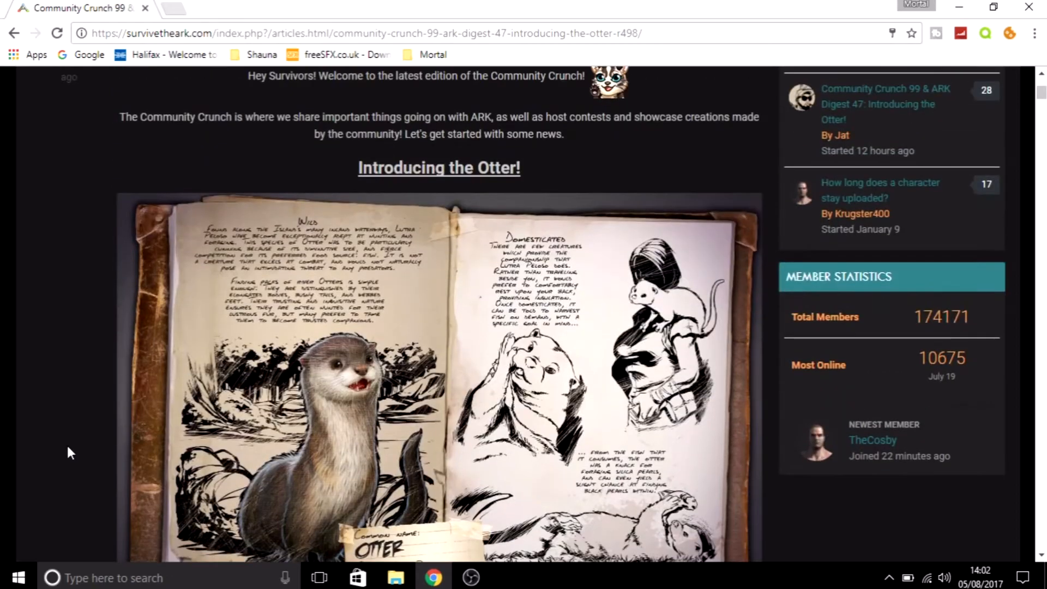
scroll(down, 3)
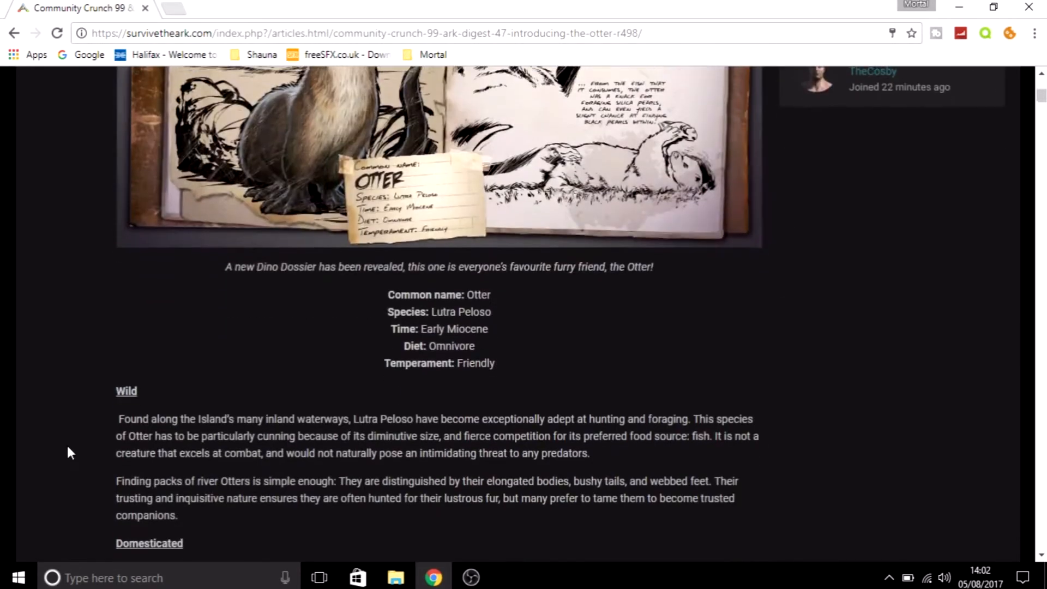
scroll(down, 3)
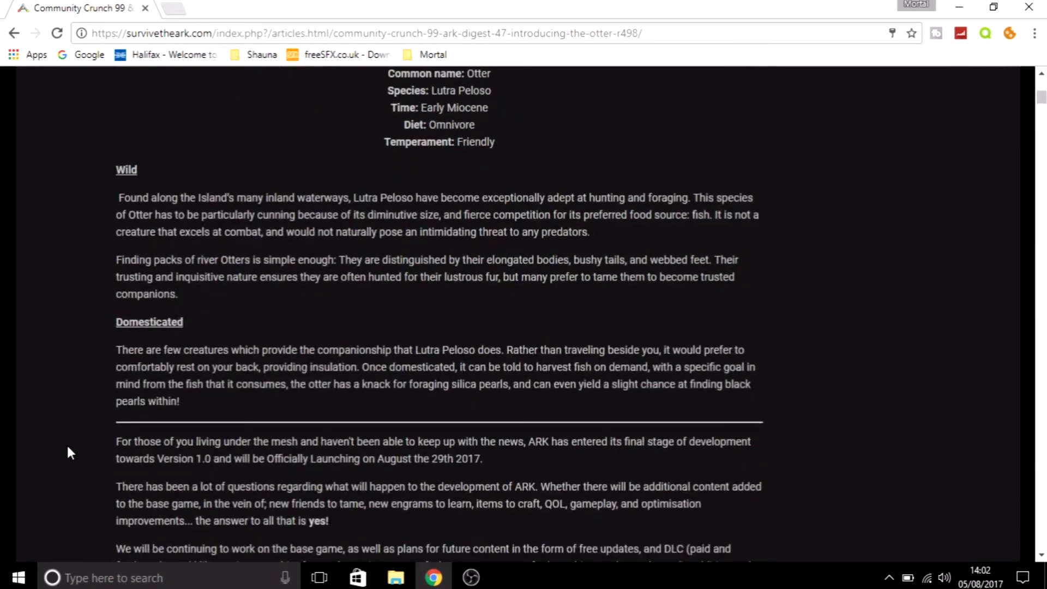
scroll(up, 3)
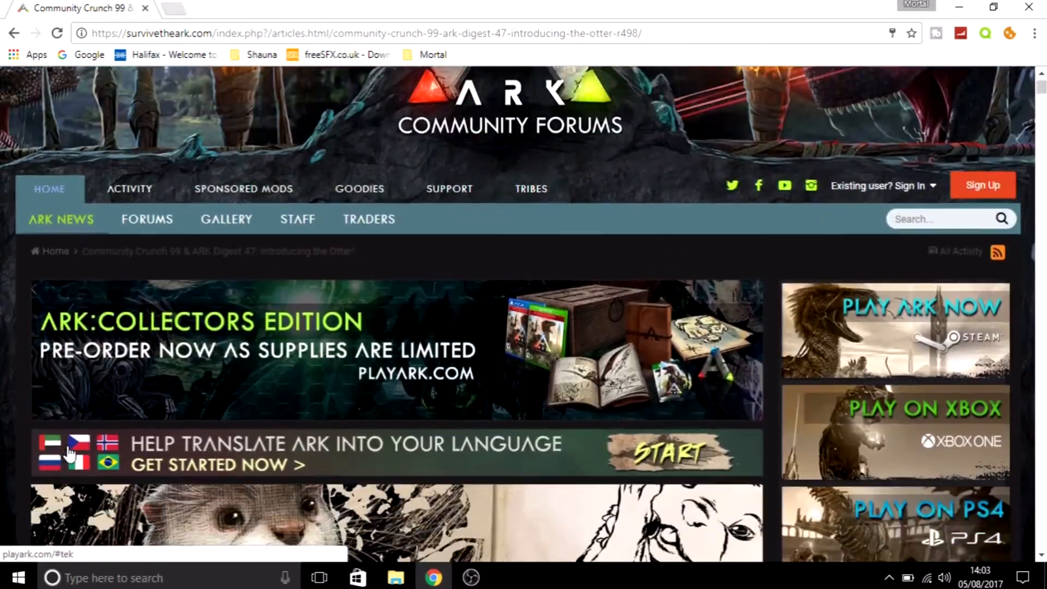
scroll(down, 3)
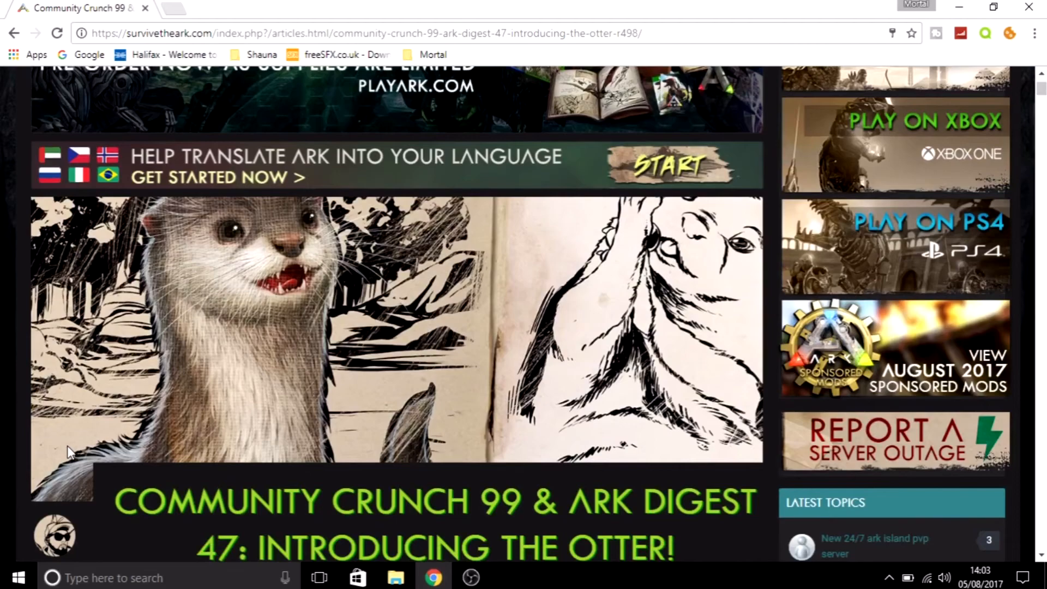